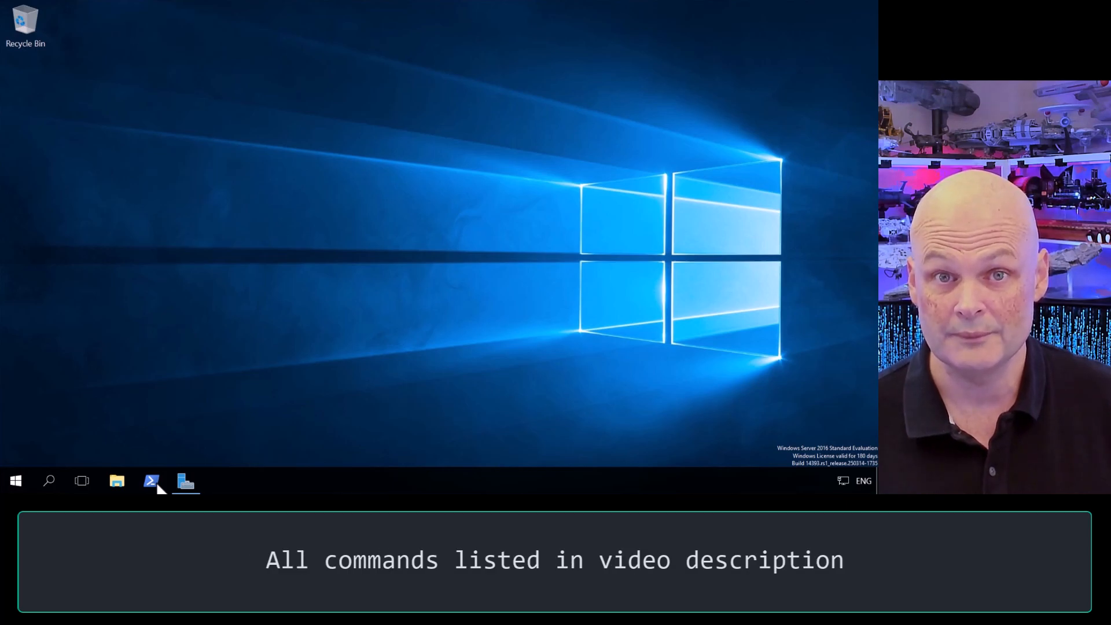
Query Get-SmbServerConfiguration for EnableSMB1Protocol (reports True) and enter the SMB1Protocol feature lookup.
{"action": "left_click", "coordinate": [151, 481]}
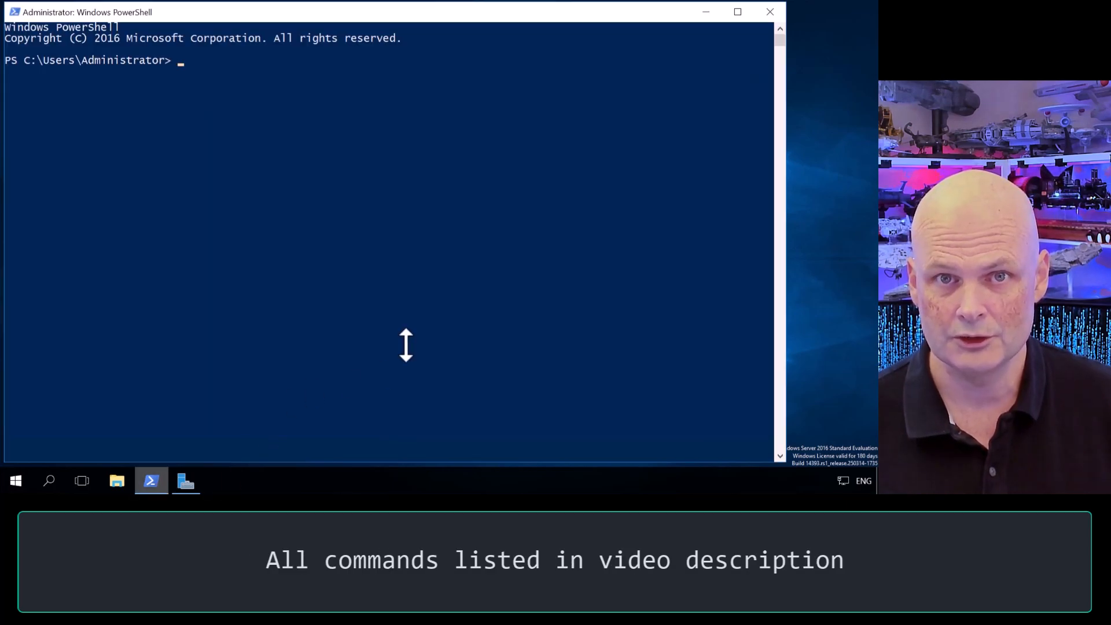
{"action": "type", "text": "Get-SmbServerConfiguration | Select EnableSMB1Protocol"}
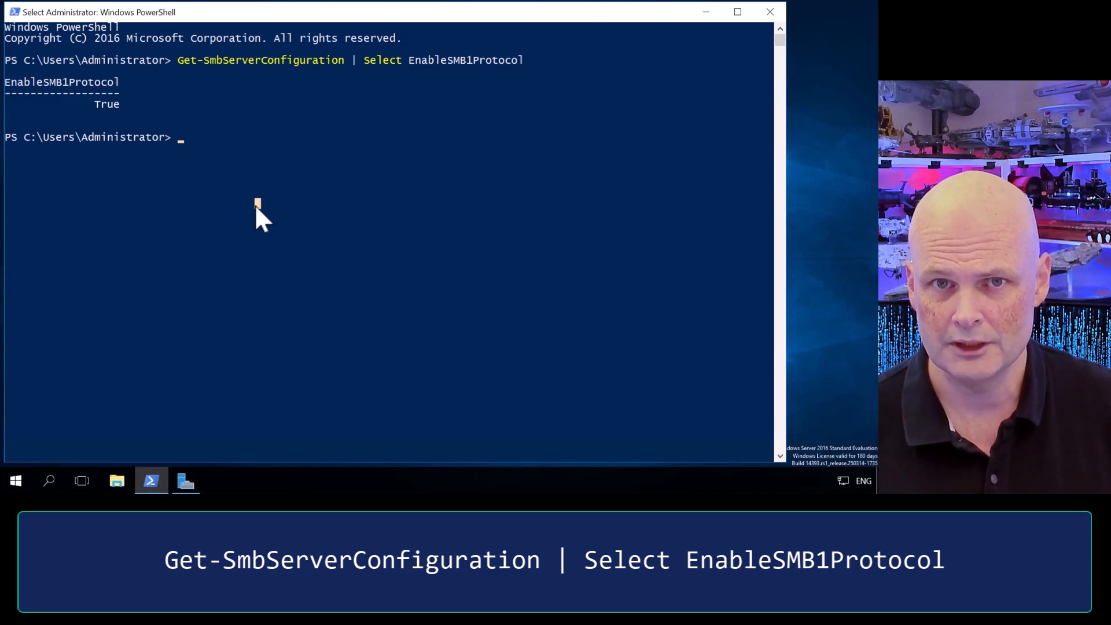
{"action": "type", "text": "Get-WindowsOptionalFeature -Online -FeatureName SMB1Protocol"}
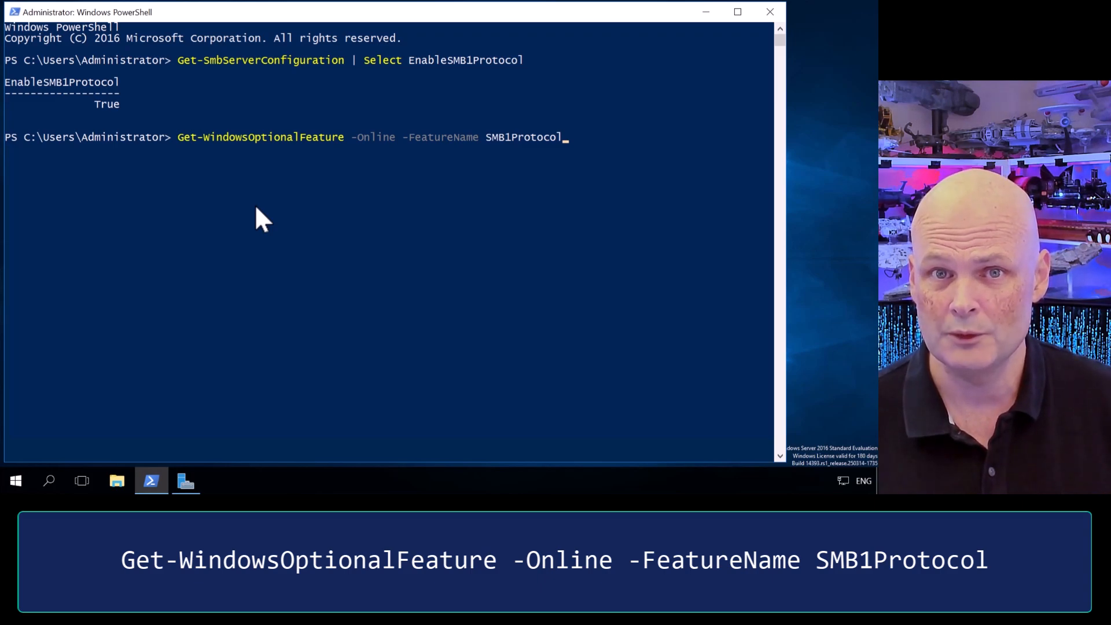
Run the SMB1Protocol optional feature lookup, showing State as Enabled, then enter cls.
{"action": "key", "text": "Enter"}
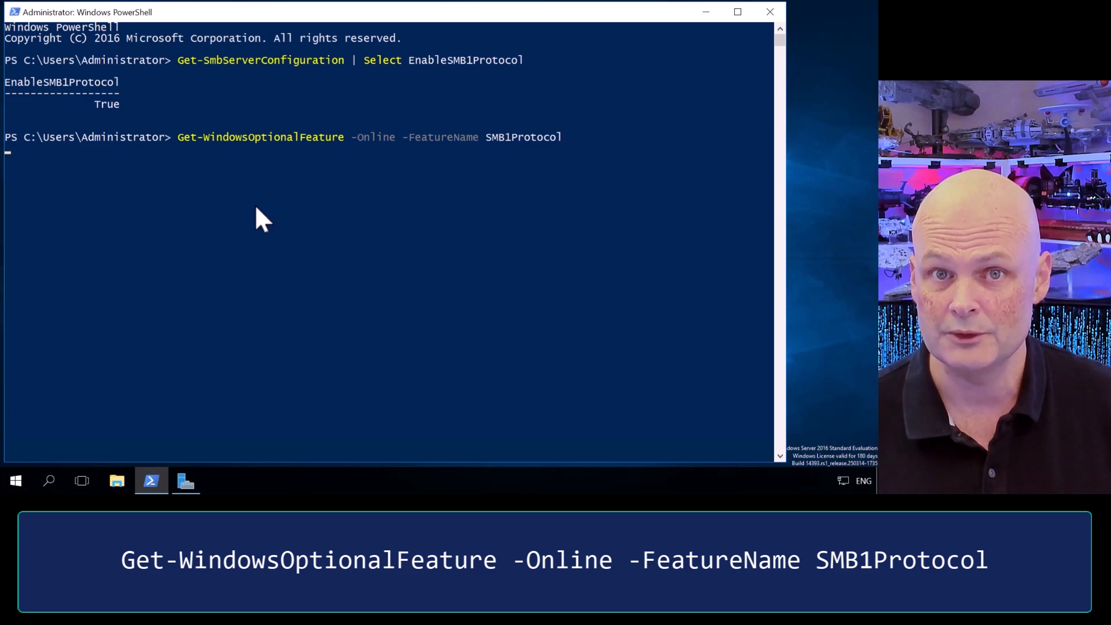
{"action": "key", "text": "enter"}
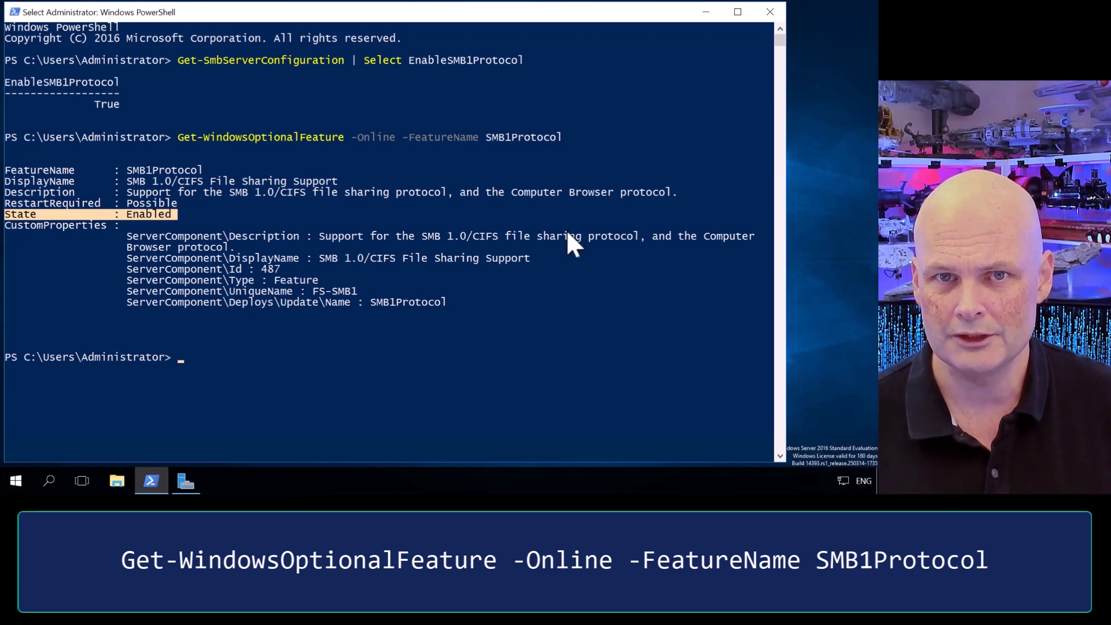
{"action": "type", "text": "cls"}
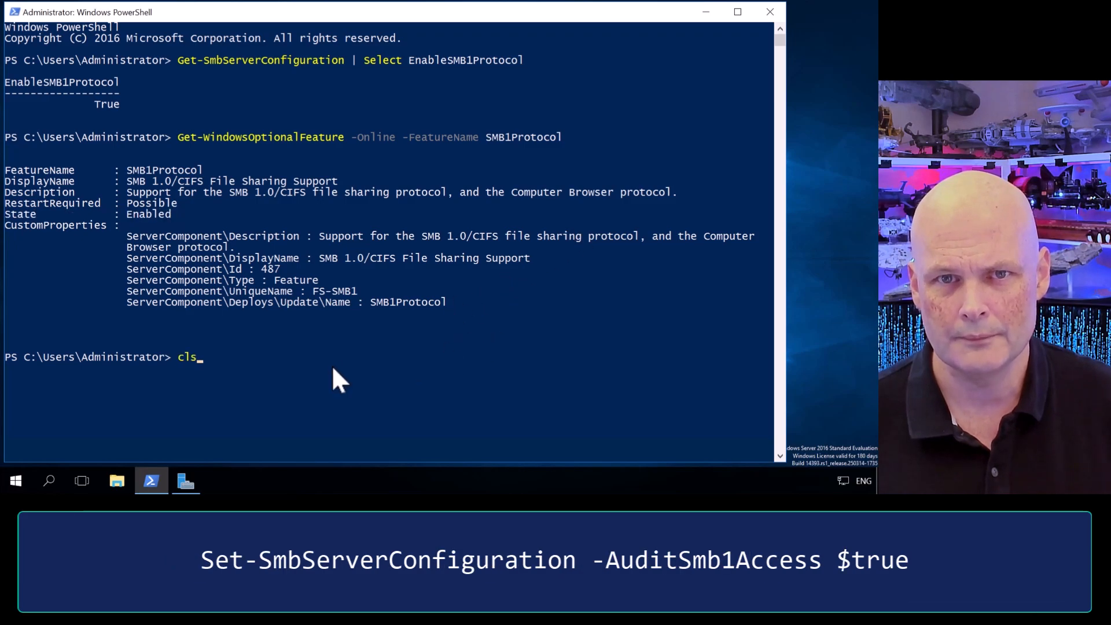
Set AuditSmb1Access to $true for all and verify it with Select AuditSmb1Access.
{"action": "type", "text": "Set-SmbServerConfiguration -AuditSmb1Access $true"}
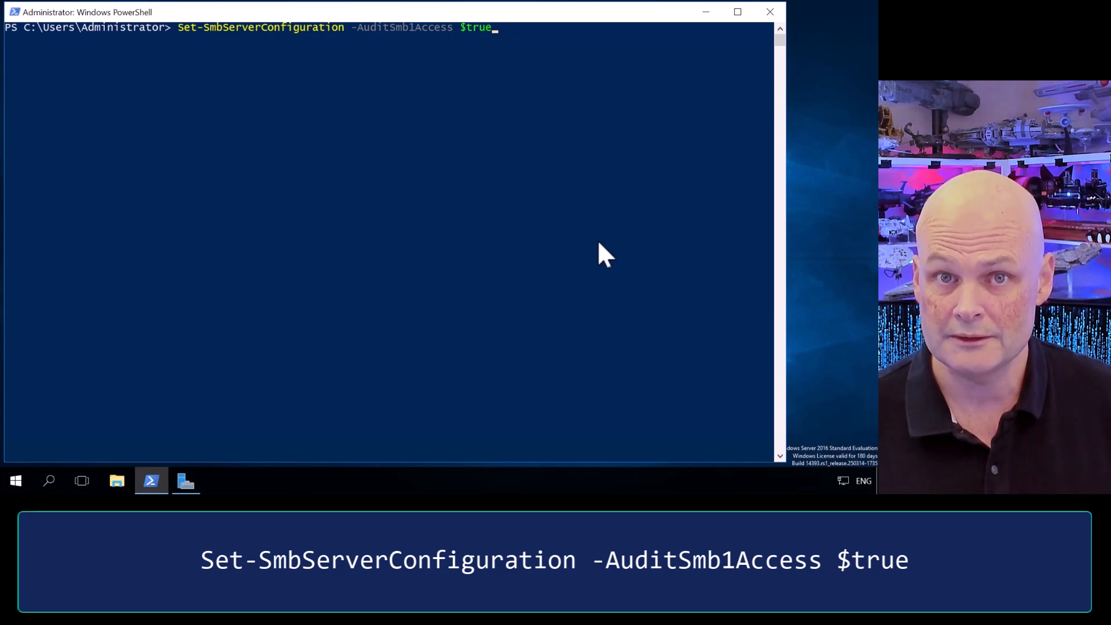
{"action": "key", "text": "Enter"}
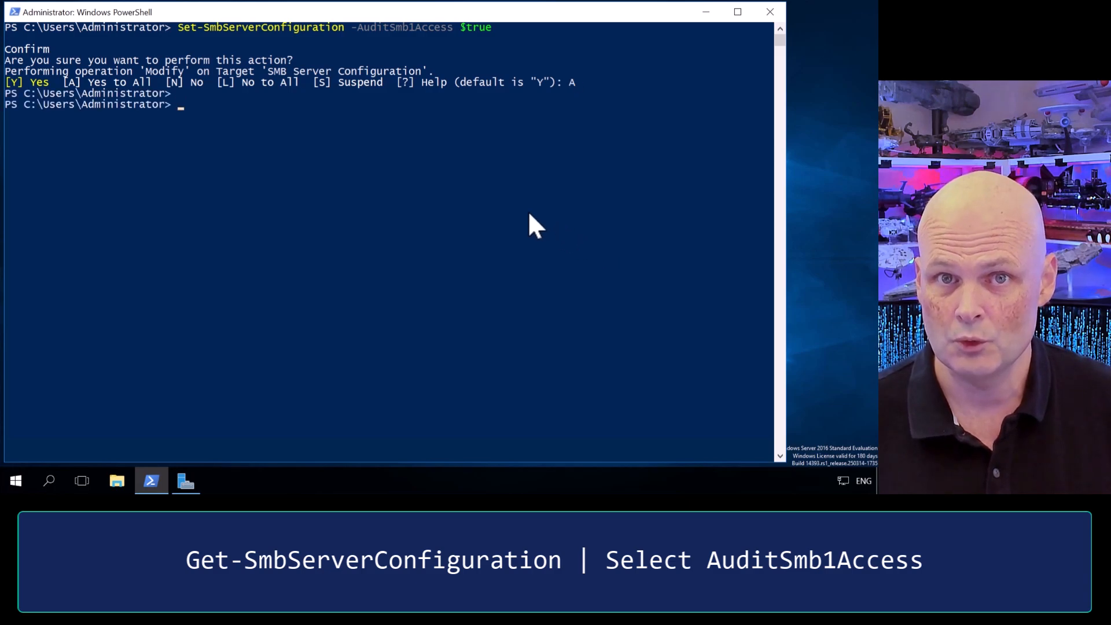
{"action": "type", "text": "Get-SmbServerConfiguration | Select AuditSmb1Access"}
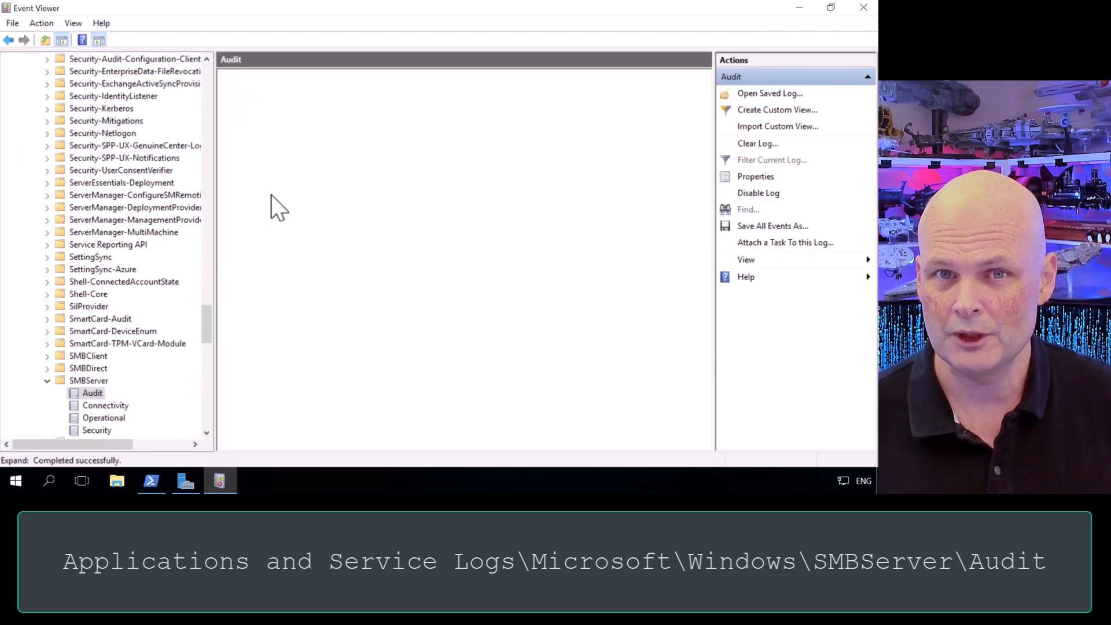
View the empty SMBServer Audit log and close Event Viewer.
{"action": "left_click", "coordinate": [92, 392]}
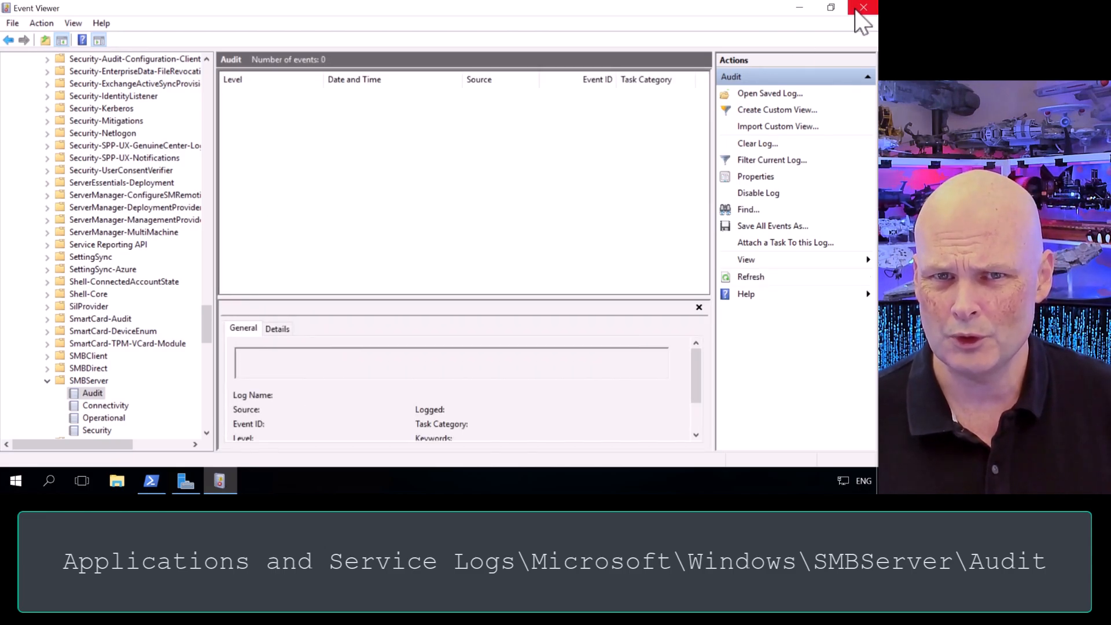
{"action": "left_click", "coordinate": [862, 7]}
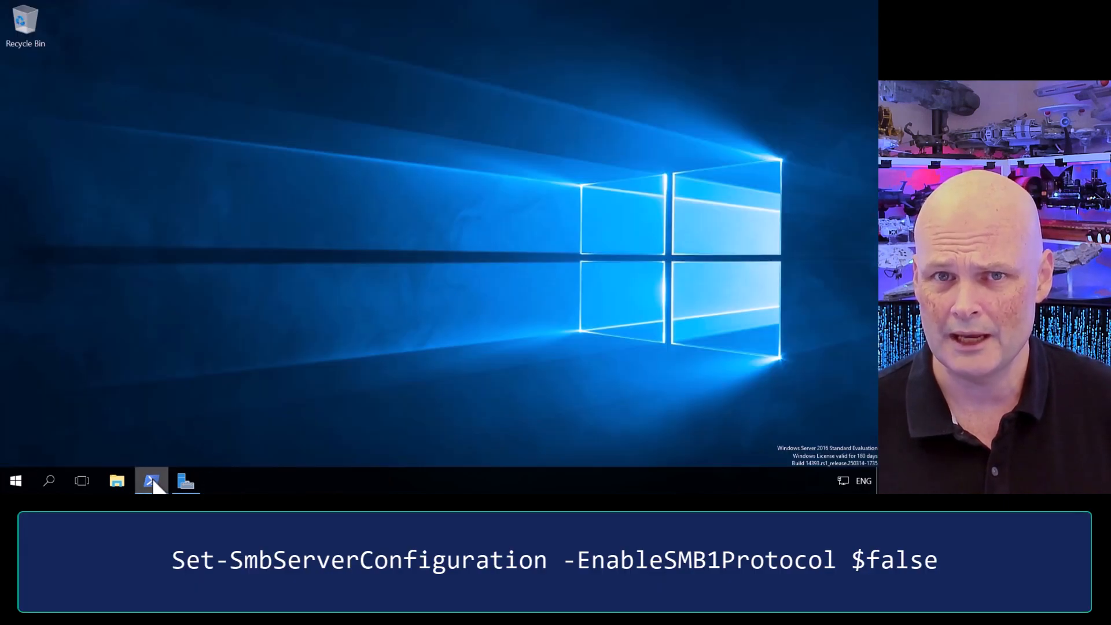
Set EnableSMB1Protocol to $false, confirm it reads False, and enter the SMB1Protocol feature lookup.
{"action": "left_click", "coordinate": [151, 481]}
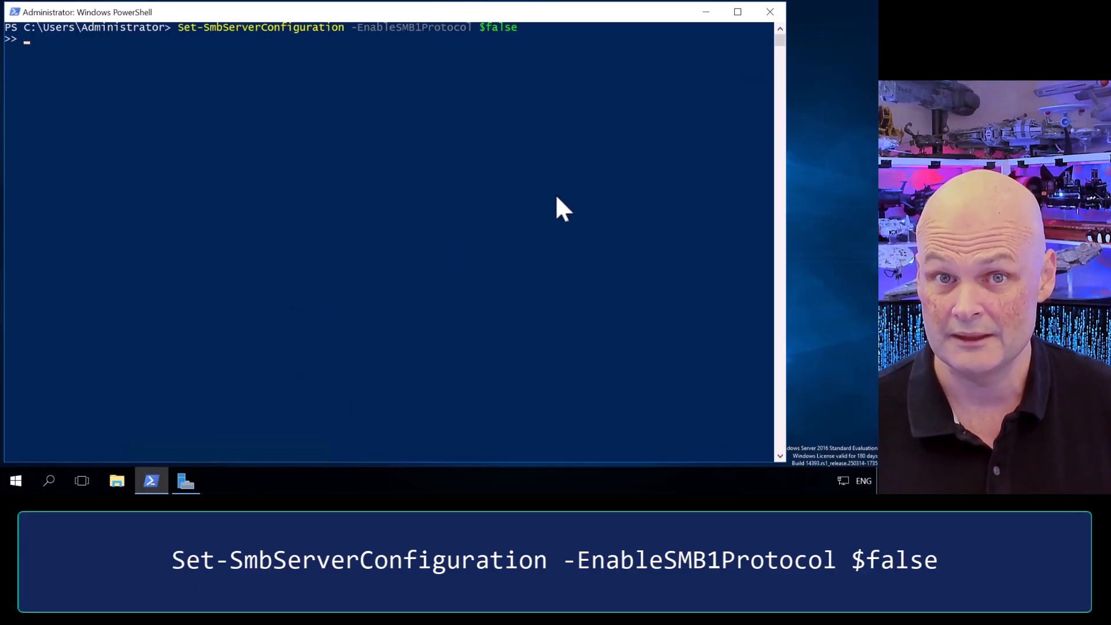
{"action": "key", "text": "enter"}
{"action": "type", "text": "Get-SmbServerConfiguration | Select EnableSMB1Protocol"}
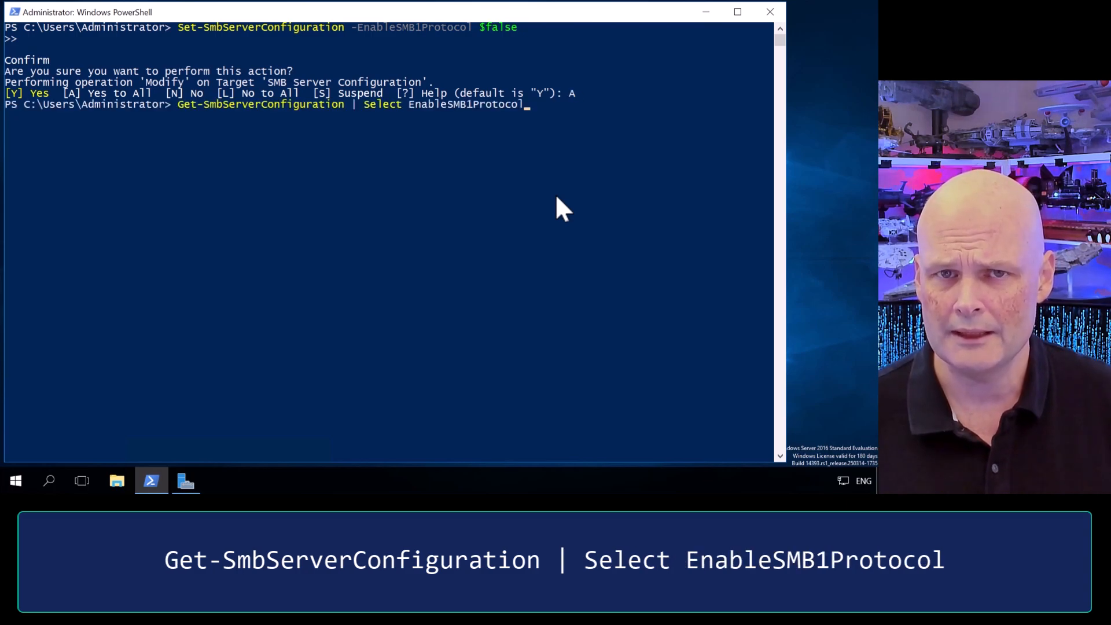
{"action": "key", "text": "Enter"}
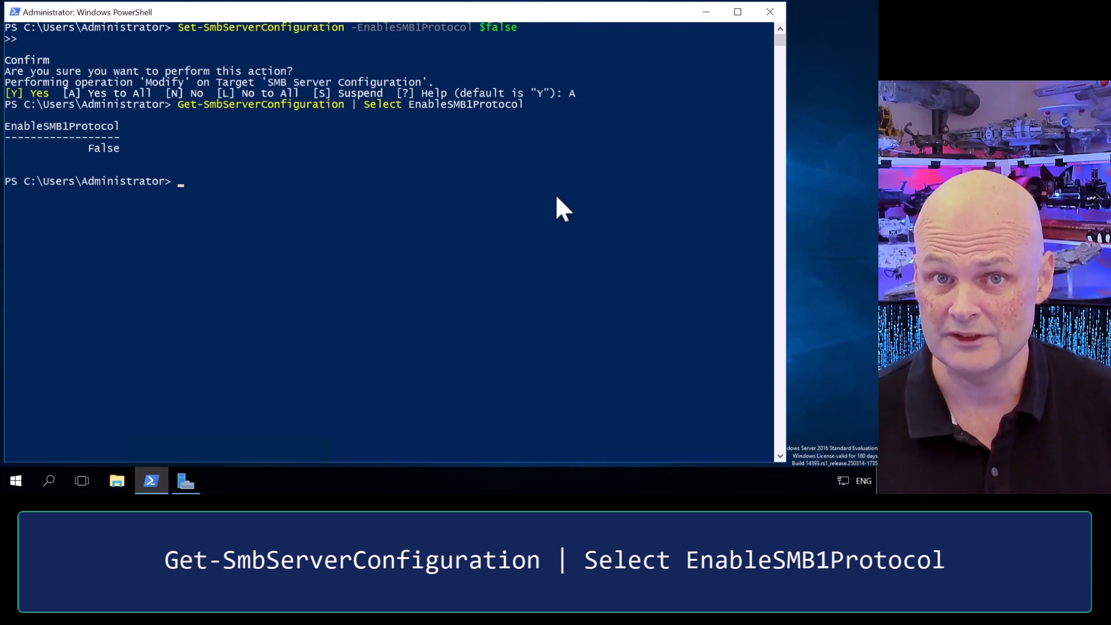
{"action": "type", "text": "Get-WindowsOptionalFeature -Online -FeatureName SMB1Protocol"}
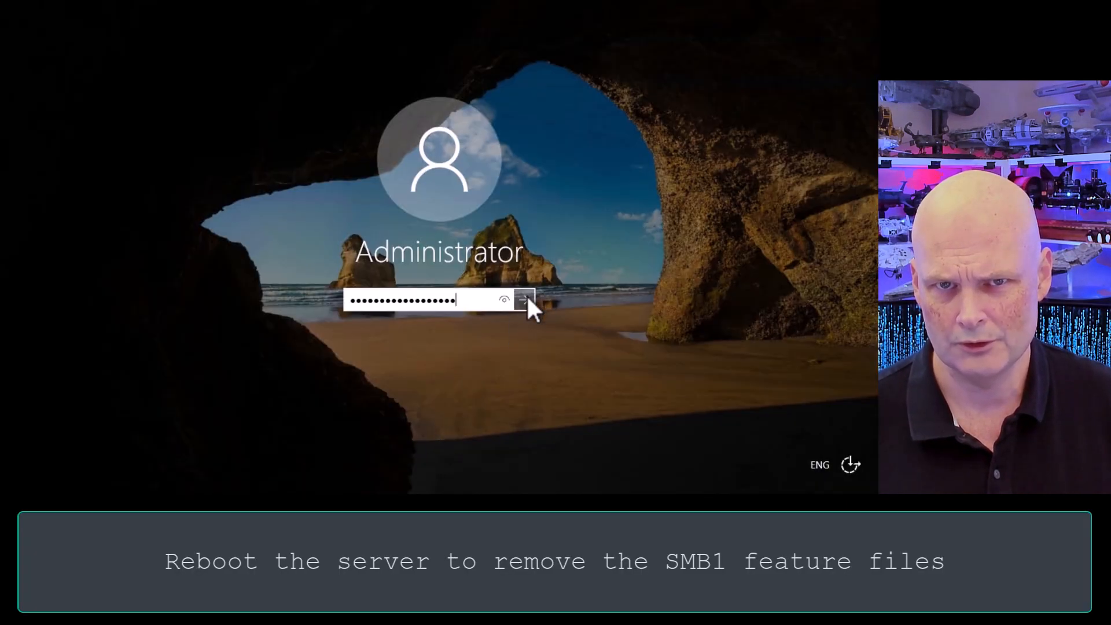
Sign in after reboot, query the SMB1Protocol feature and highlight its State as Disabled.
{"action": "left_click", "coordinate": [524, 299]}
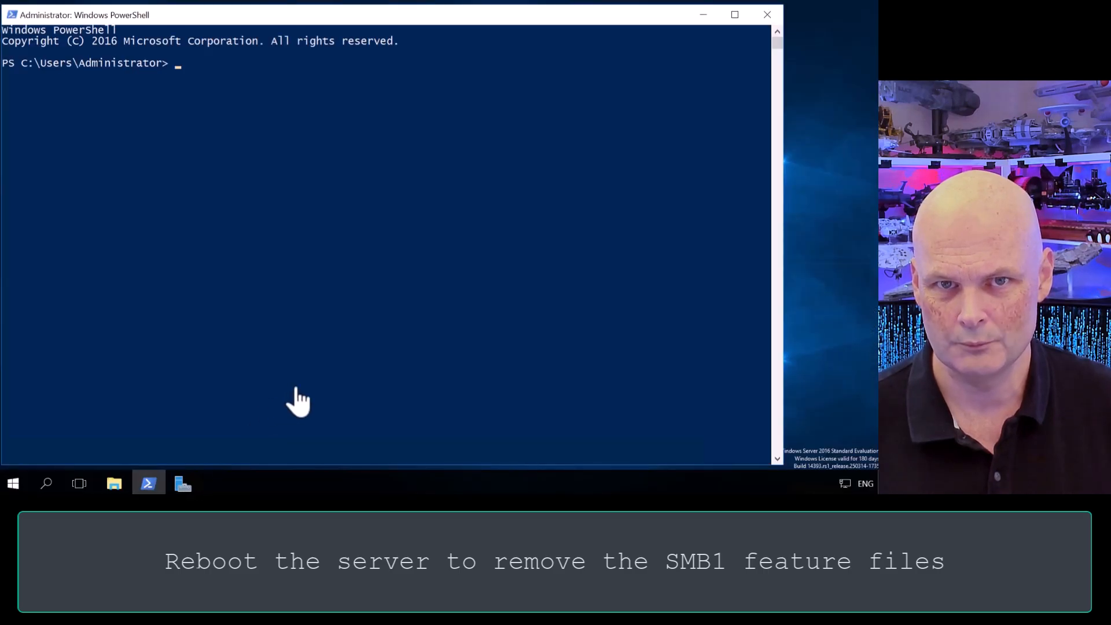
{"action": "type", "text": "Get-WindowsOptionalFeature -Online -FeatureName SMB1Protocol"}
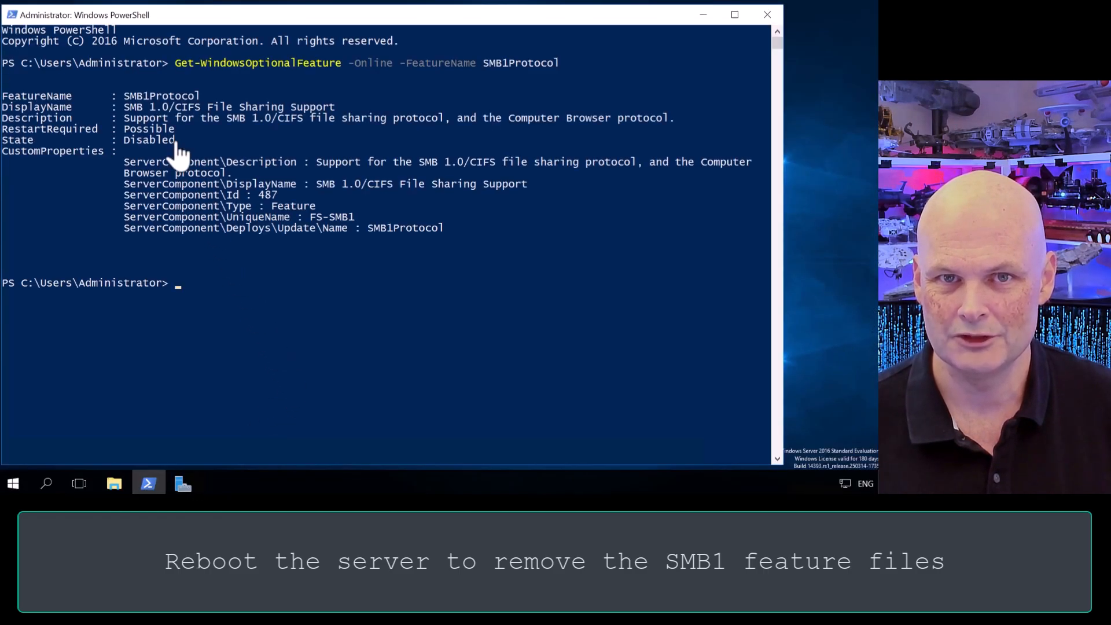
{"action": "left_click_drag", "start_coordinate": [0, 139], "coordinate": [181, 140]}
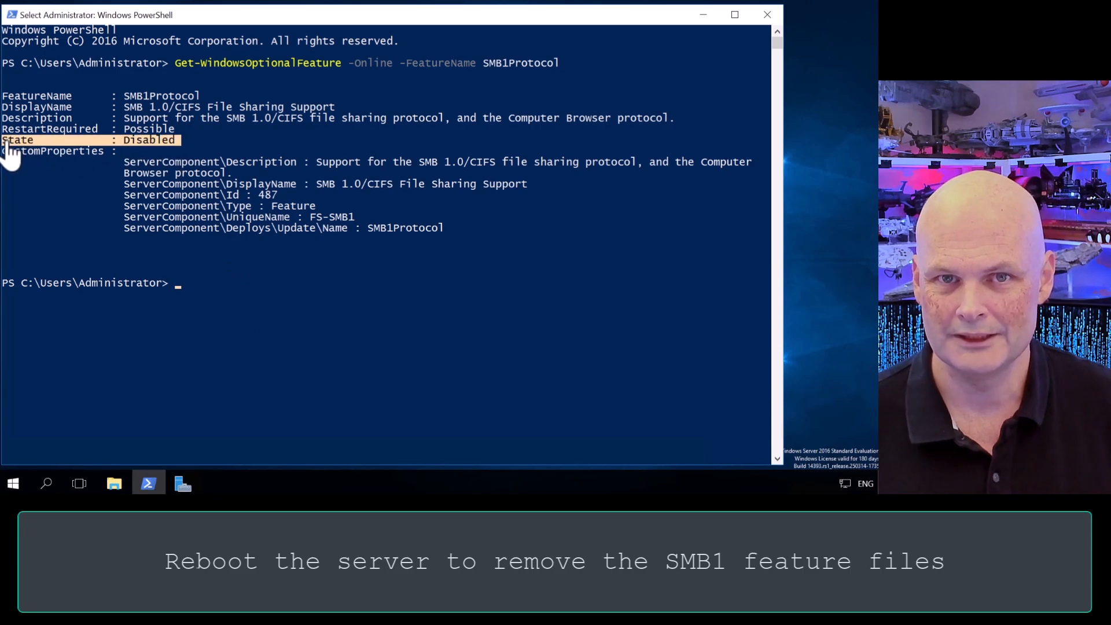